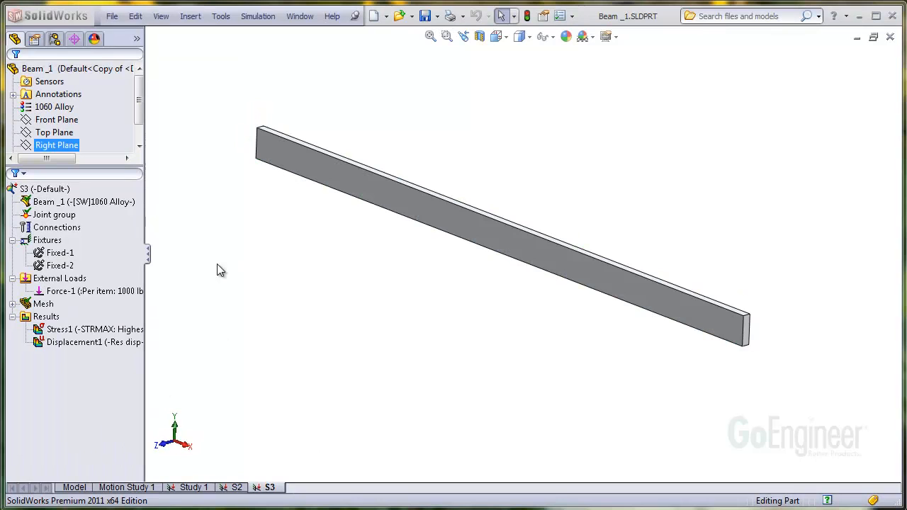
# Start List Beam Forces from the Results entry of study S3's Simulation tree
pyautogui.rightClick(45, 317)
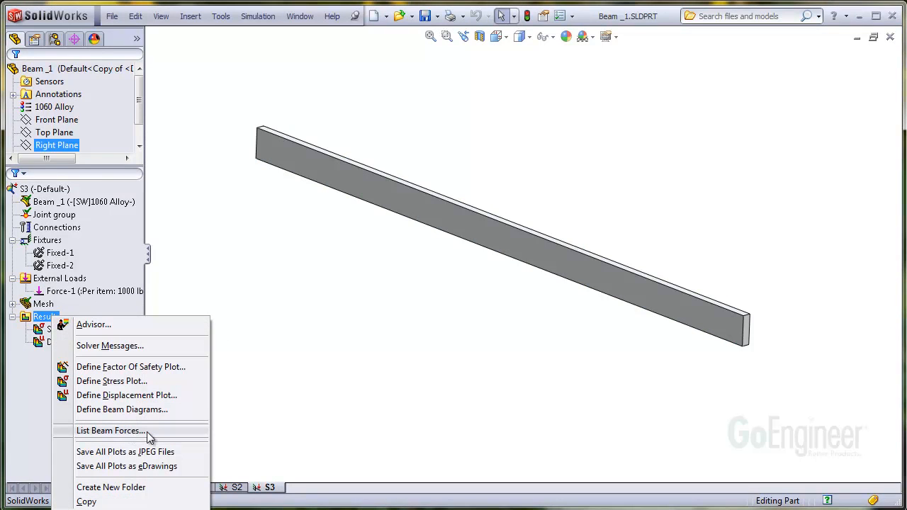
pyautogui.click(111, 431)
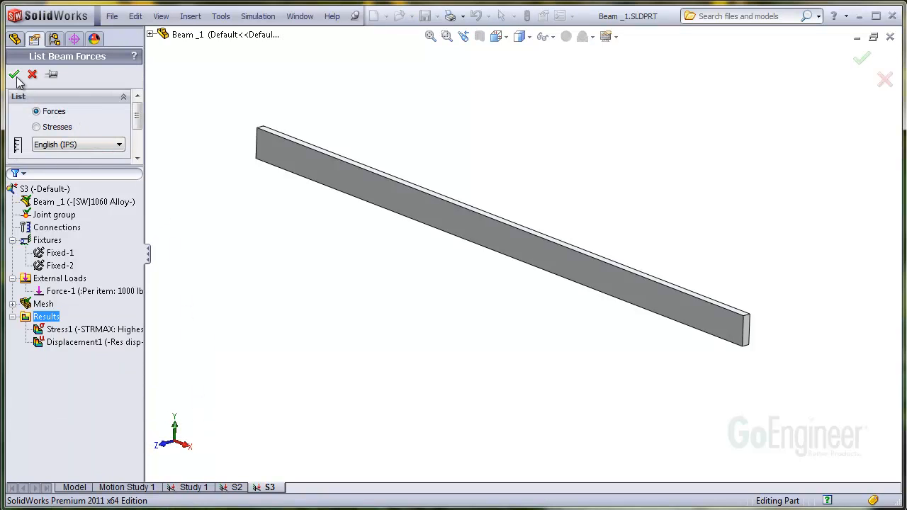
# Generate the force table limited to beam end points and highlight Beam-1's ends on the model
pyautogui.click(14, 74)
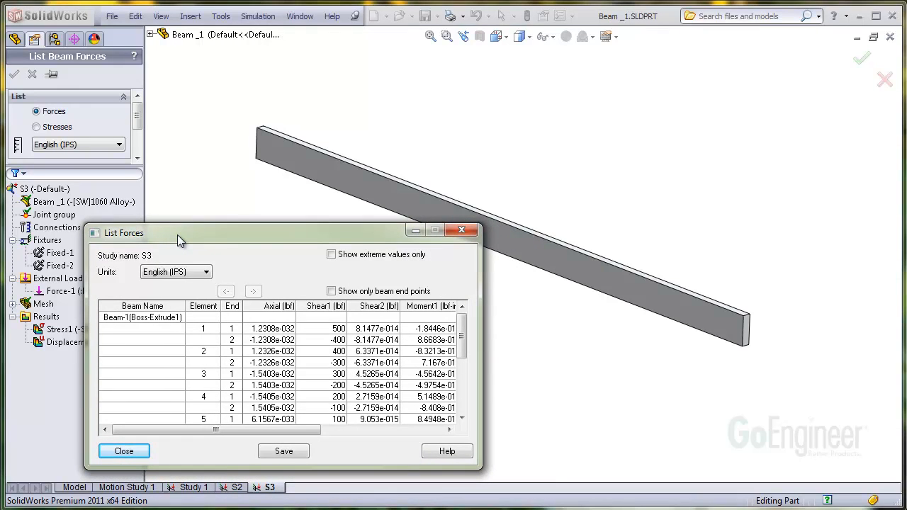
pyautogui.moveTo(198, 247)
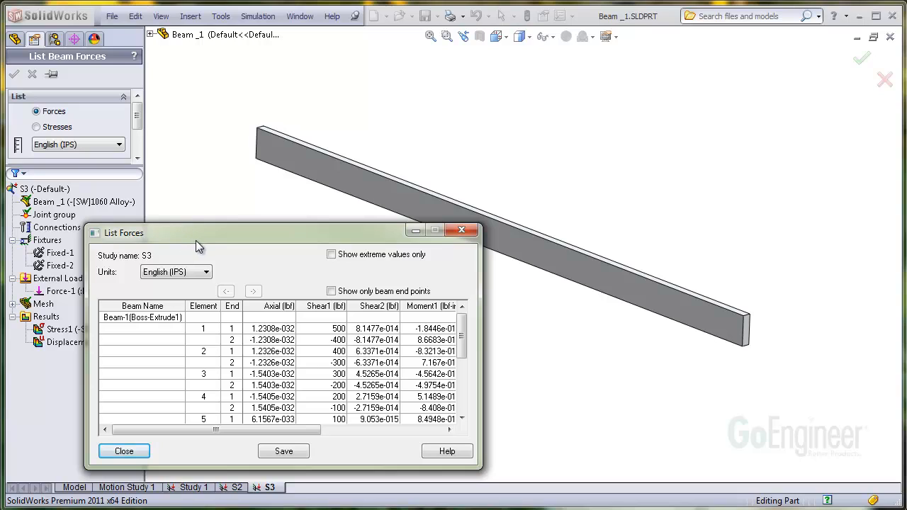
pyautogui.moveTo(226, 255)
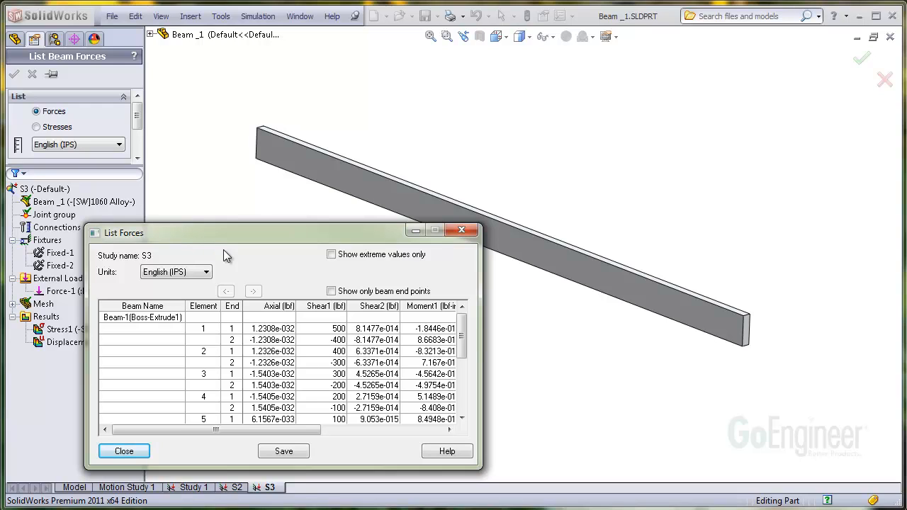
pyautogui.click(331, 291)
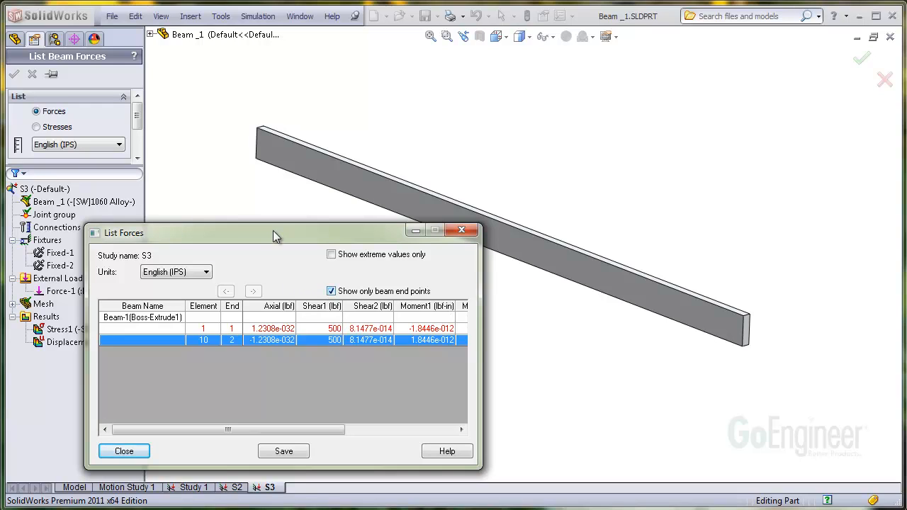
pyautogui.click(141, 330)
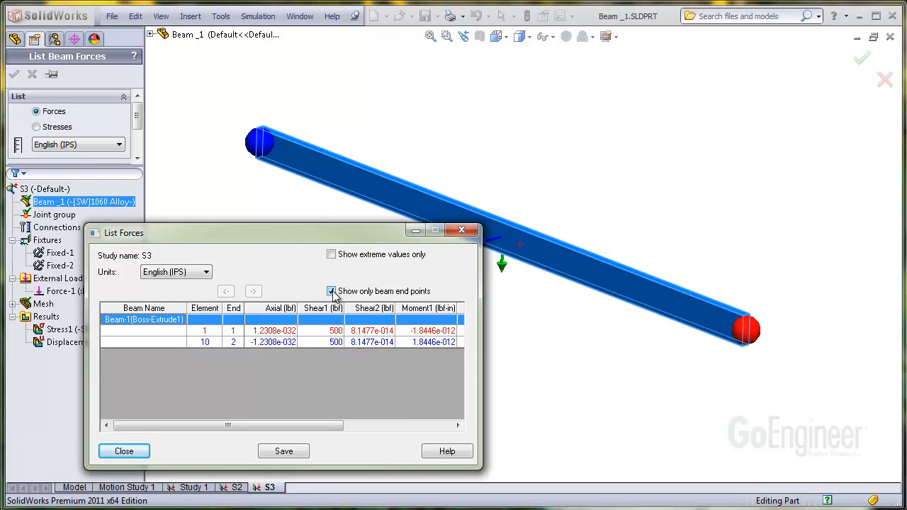